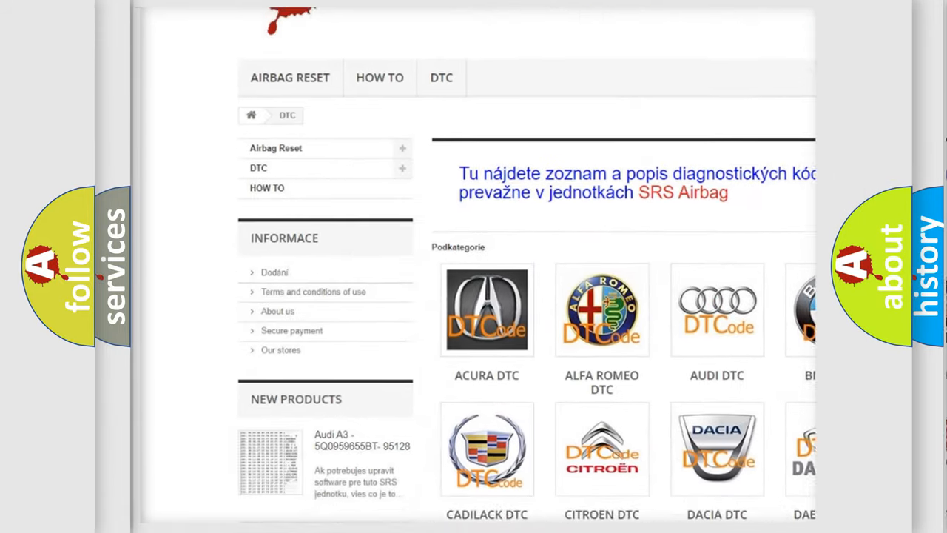
scroll("down", 3)
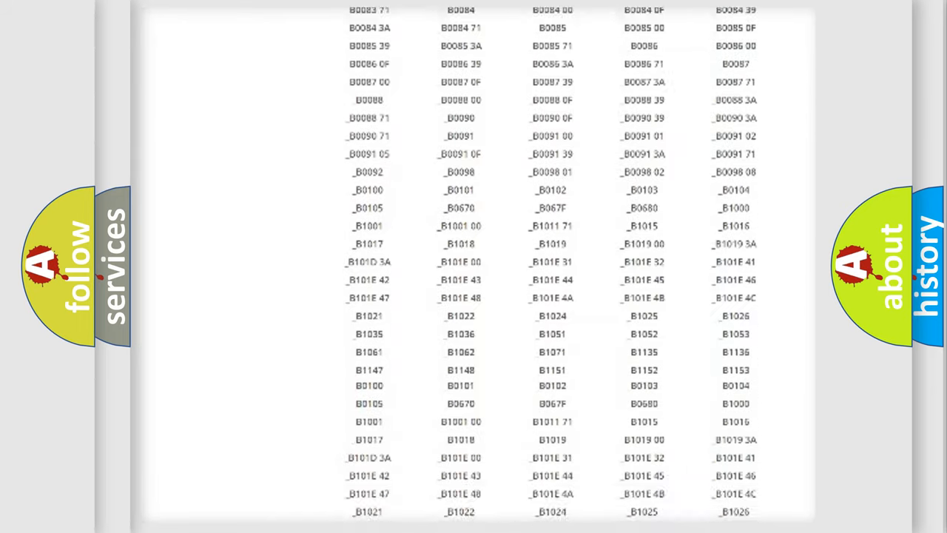
scroll("up", 3)
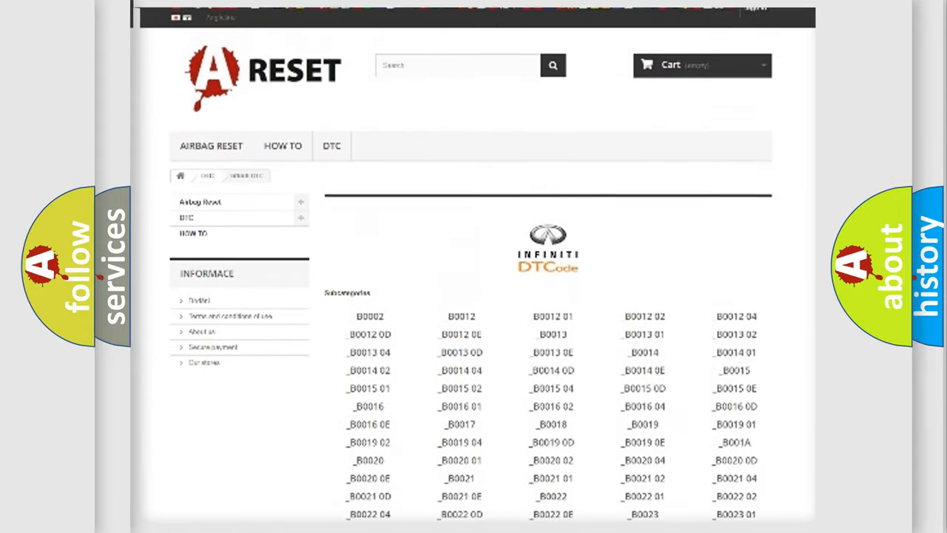